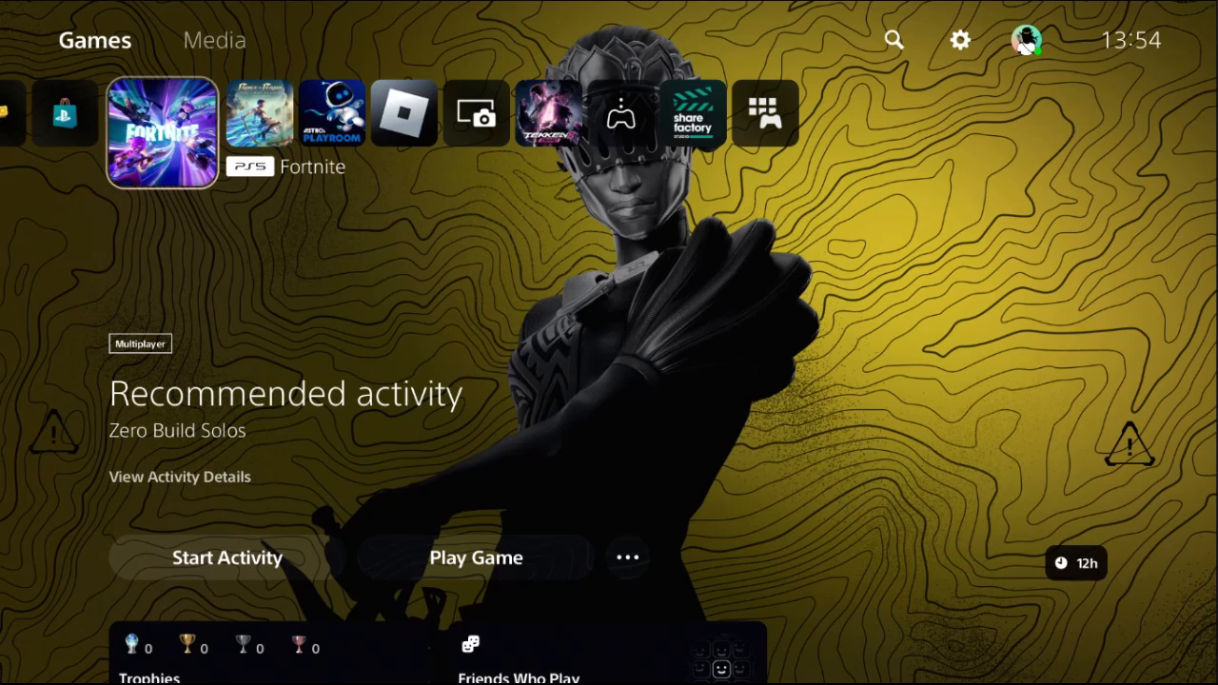
{"action": "mouse_move", "coordinate": [959, 40]}
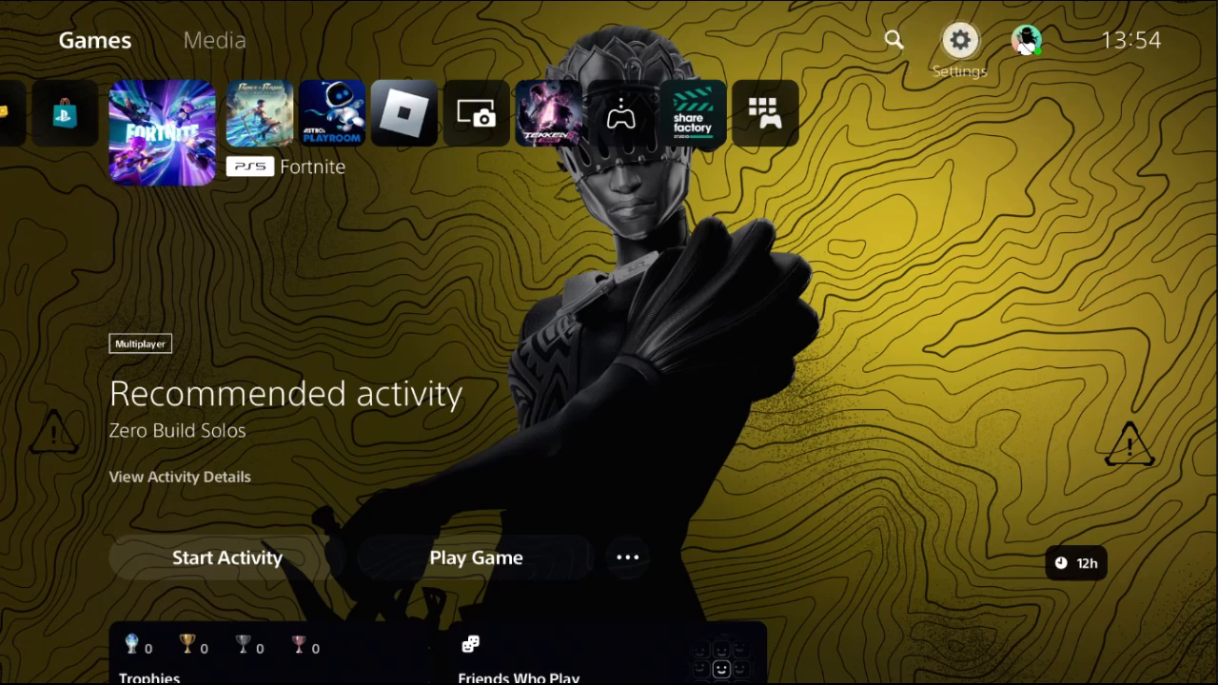
Step: Go from the home screen to Settings and open the Network page
{"action": "left_click", "coordinate": [959, 40]}
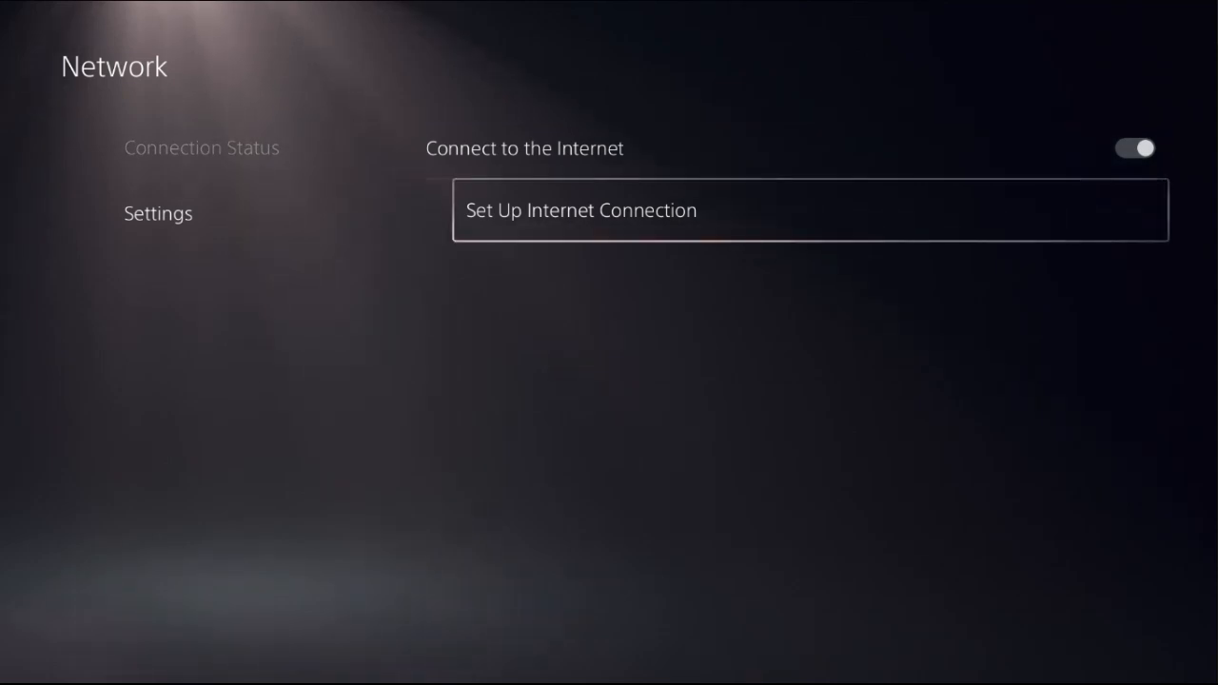
Step: Open Advanced Settings for the connected Airial13 Wi-Fi network
{"action": "left_click", "coordinate": [580, 209]}
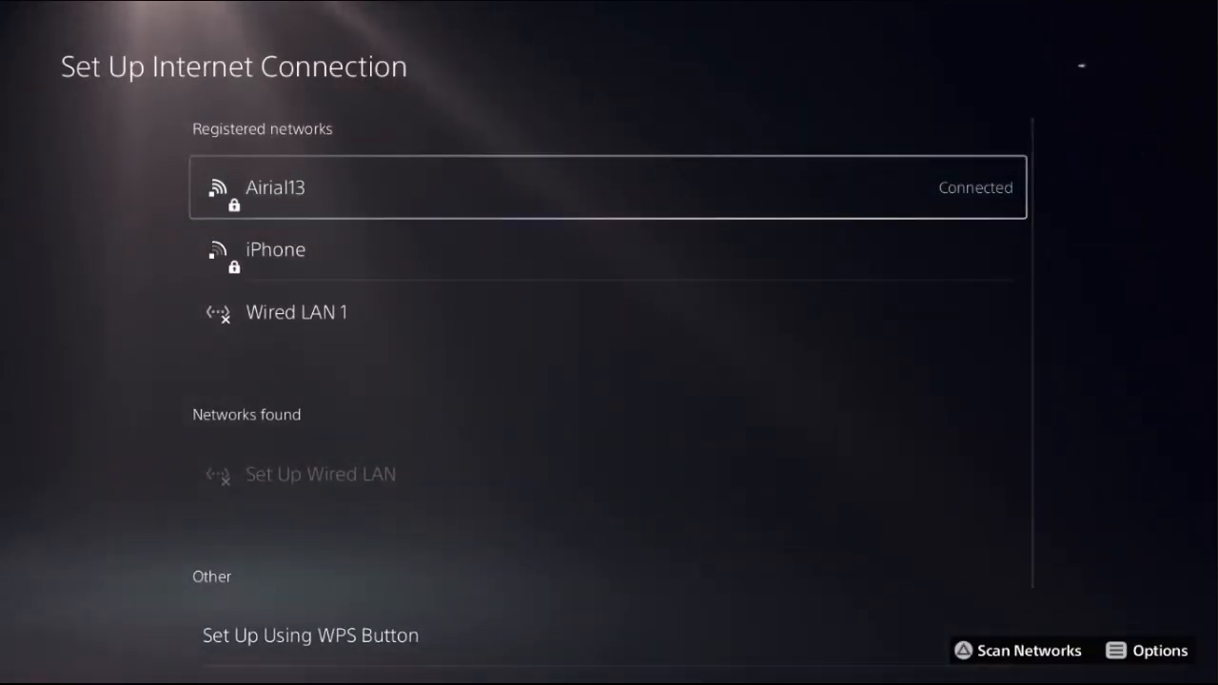
{"action": "left_click", "coordinate": [1159, 650]}
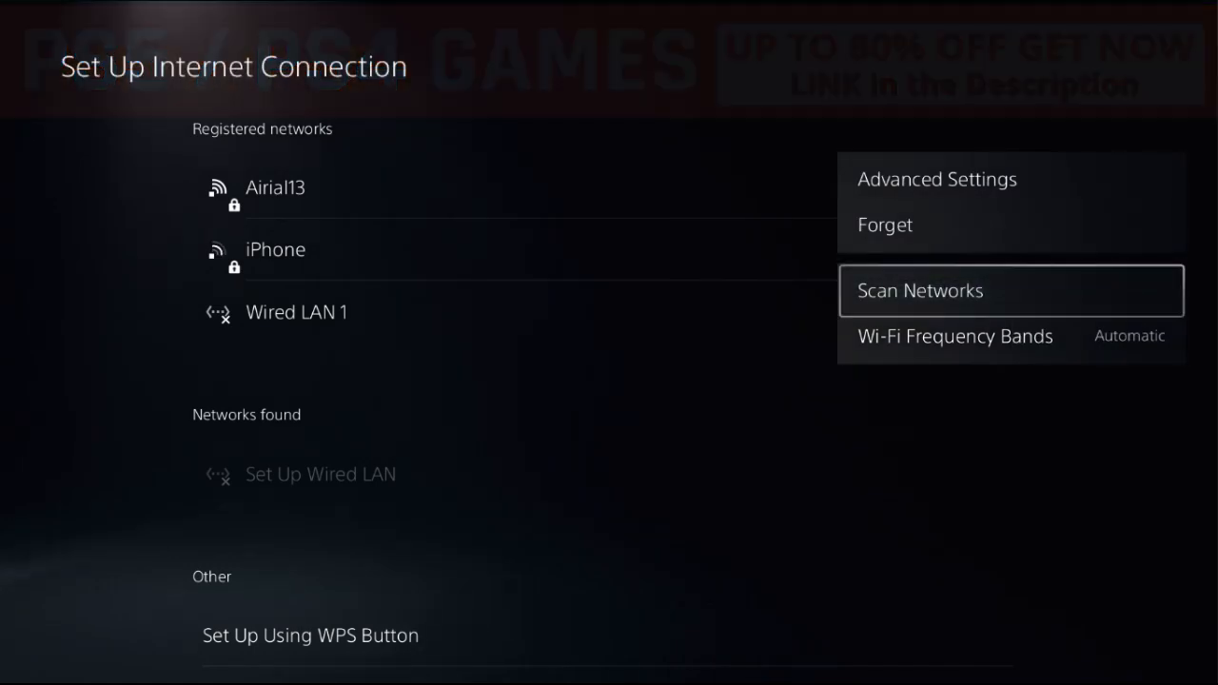
{"action": "left_click", "coordinate": [937, 179]}
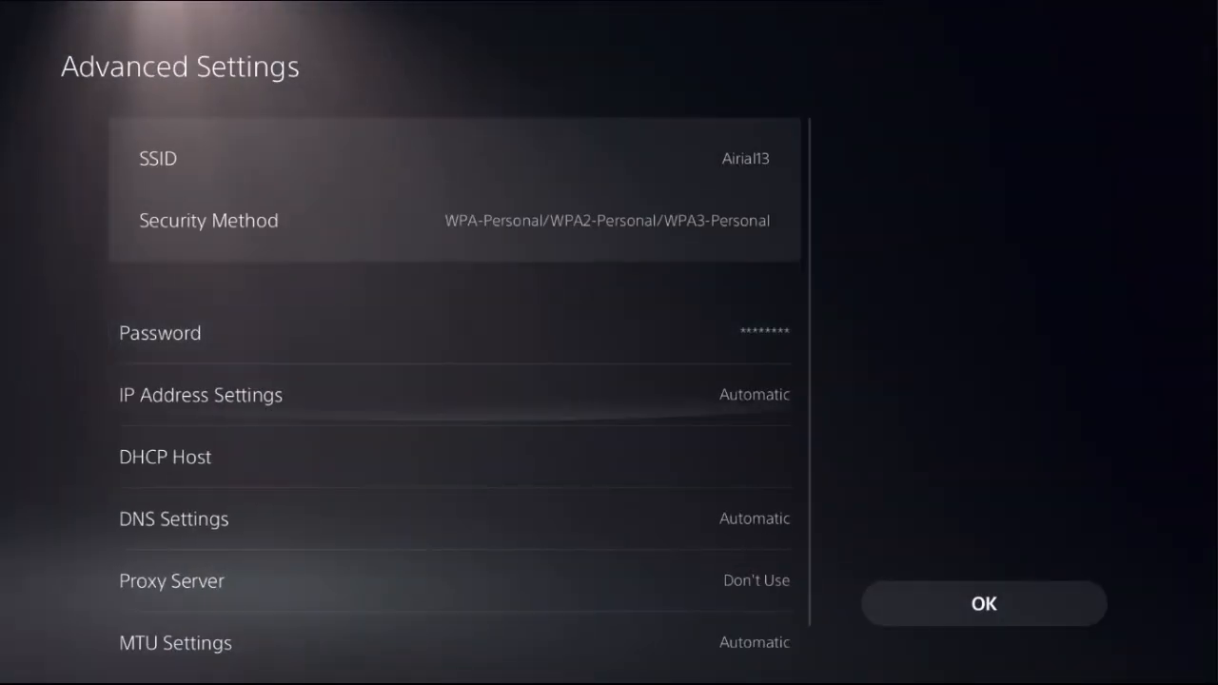
Step: Switch the DNS Settings from Automatic to Manual
{"action": "left_click", "coordinate": [174, 519]}
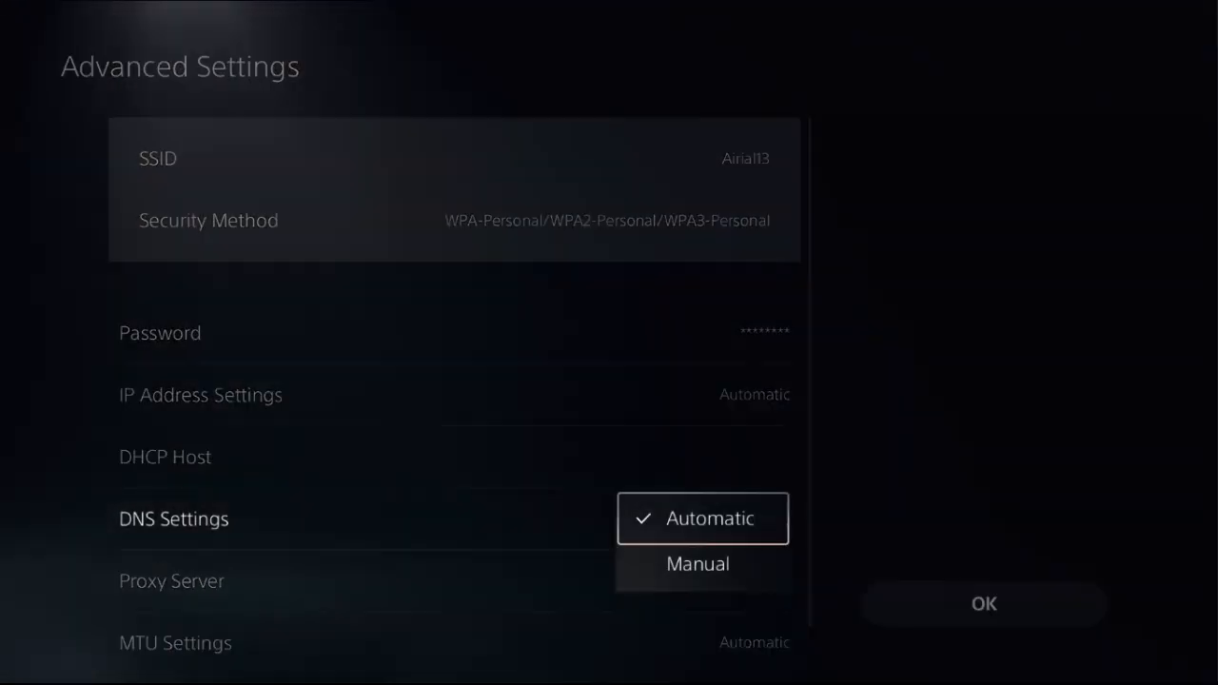
{"action": "left_click", "coordinate": [697, 563]}
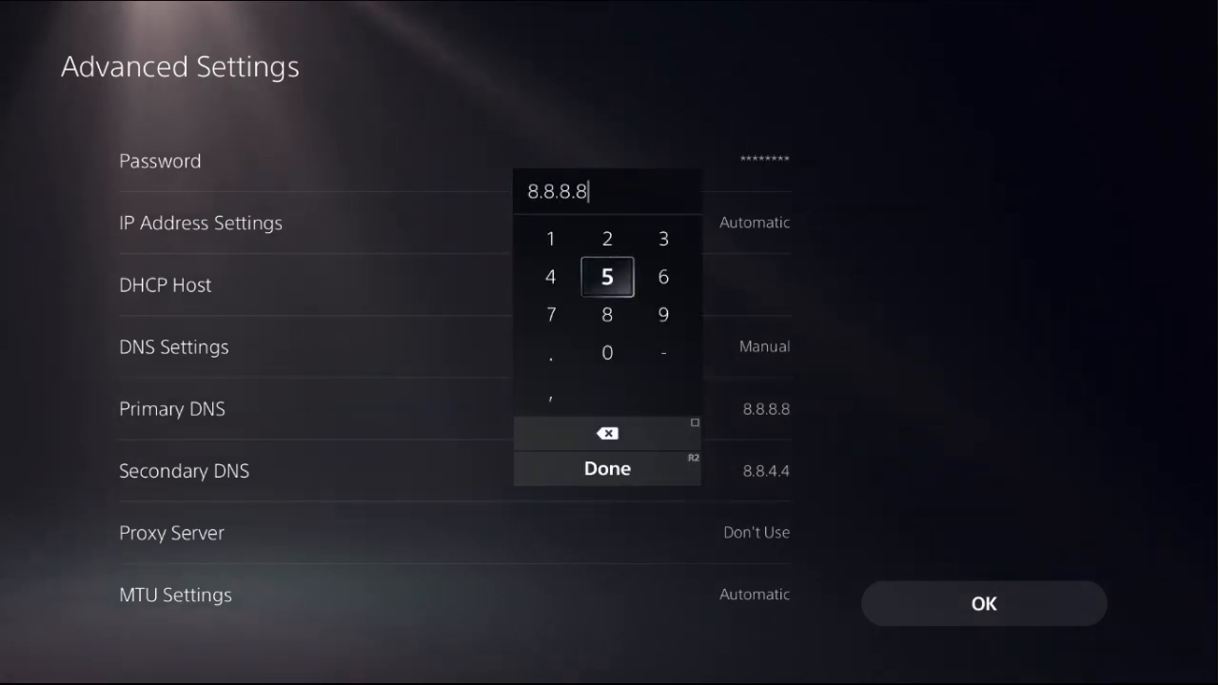
Step: Review the Primary DNS 8.8.8.8 and Secondary DNS 8.8.4.4 fields without changing them
{"action": "left_click", "coordinate": [606, 467]}
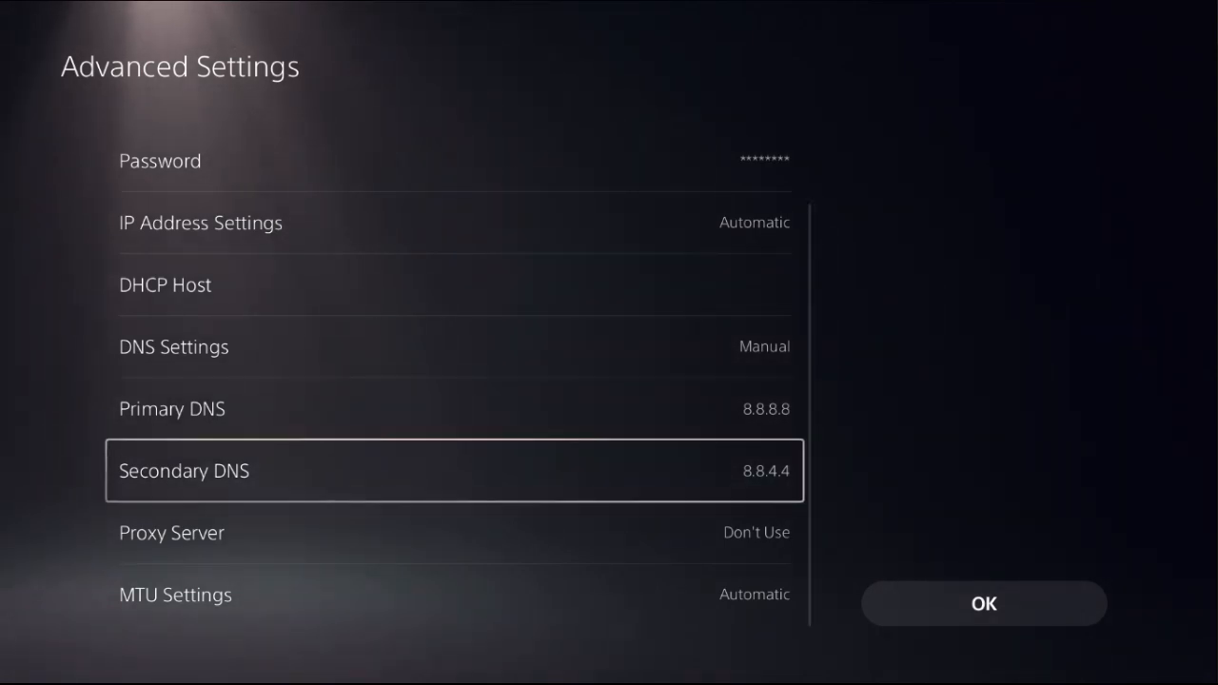
{"action": "left_click", "coordinate": [454, 471]}
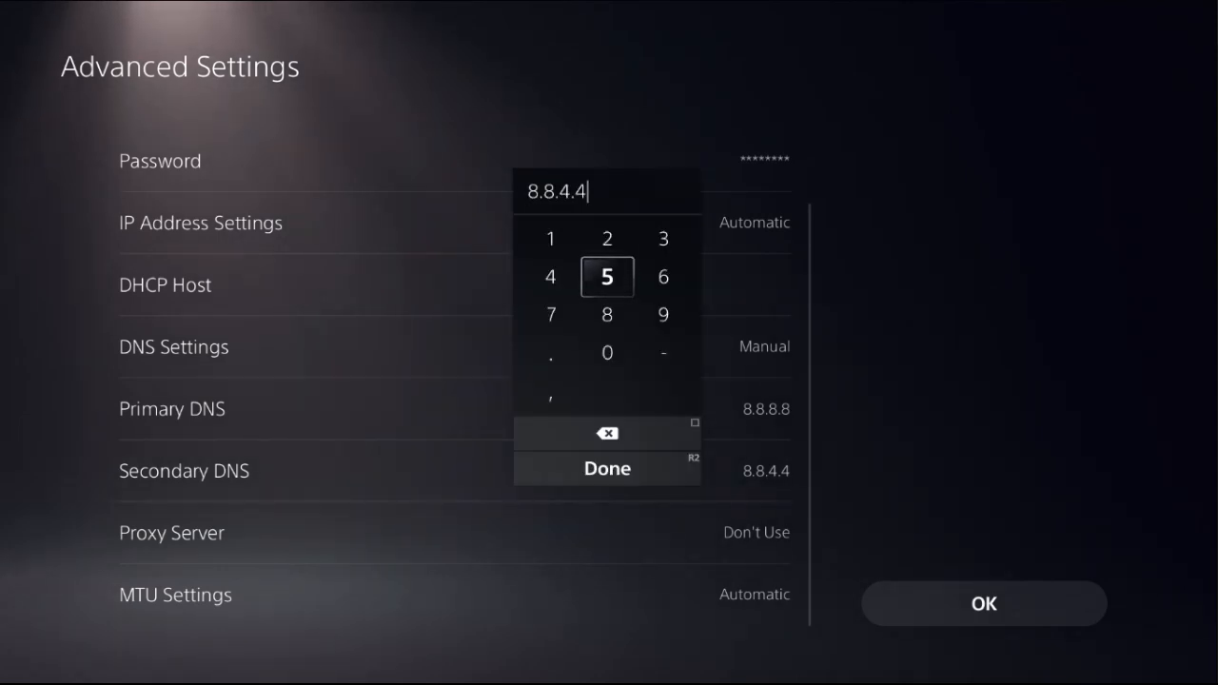
{"action": "left_click", "coordinate": [606, 467]}
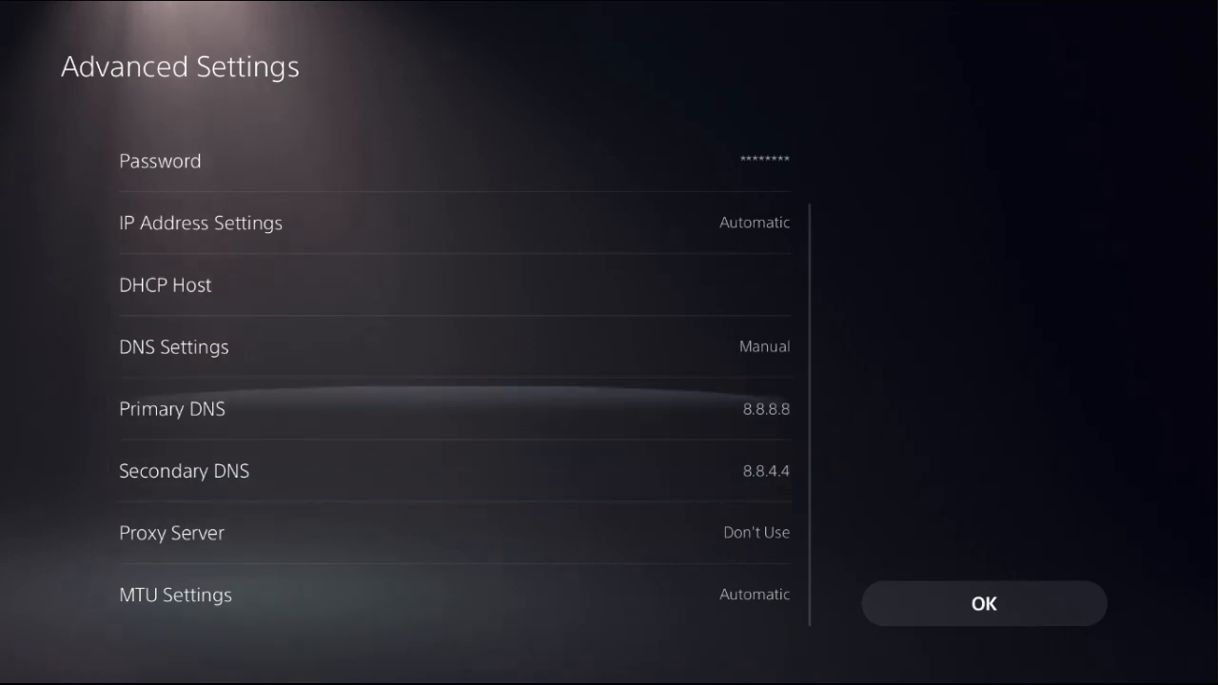
{"action": "mouse_move", "coordinate": [983, 603]}
{"action": "type", "text": "1."}
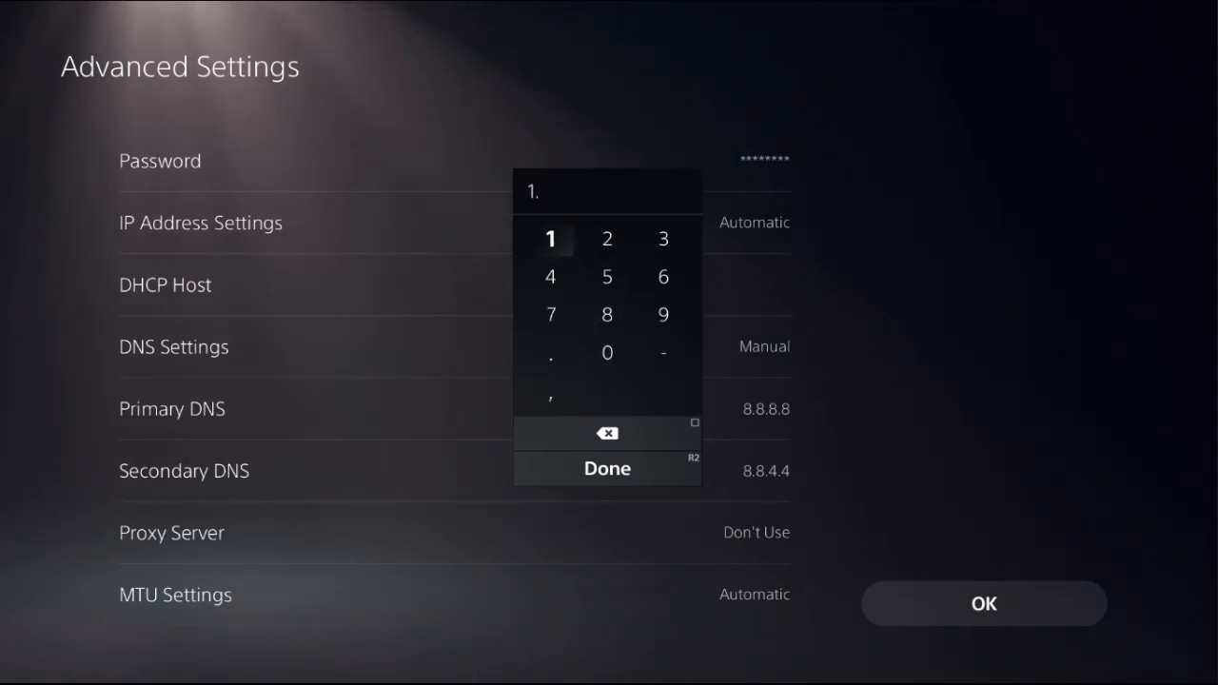
Step: Replace the Primary DNS 8.8.8.8 with 1.1.1.1
{"action": "left_click", "coordinate": [550, 238]}
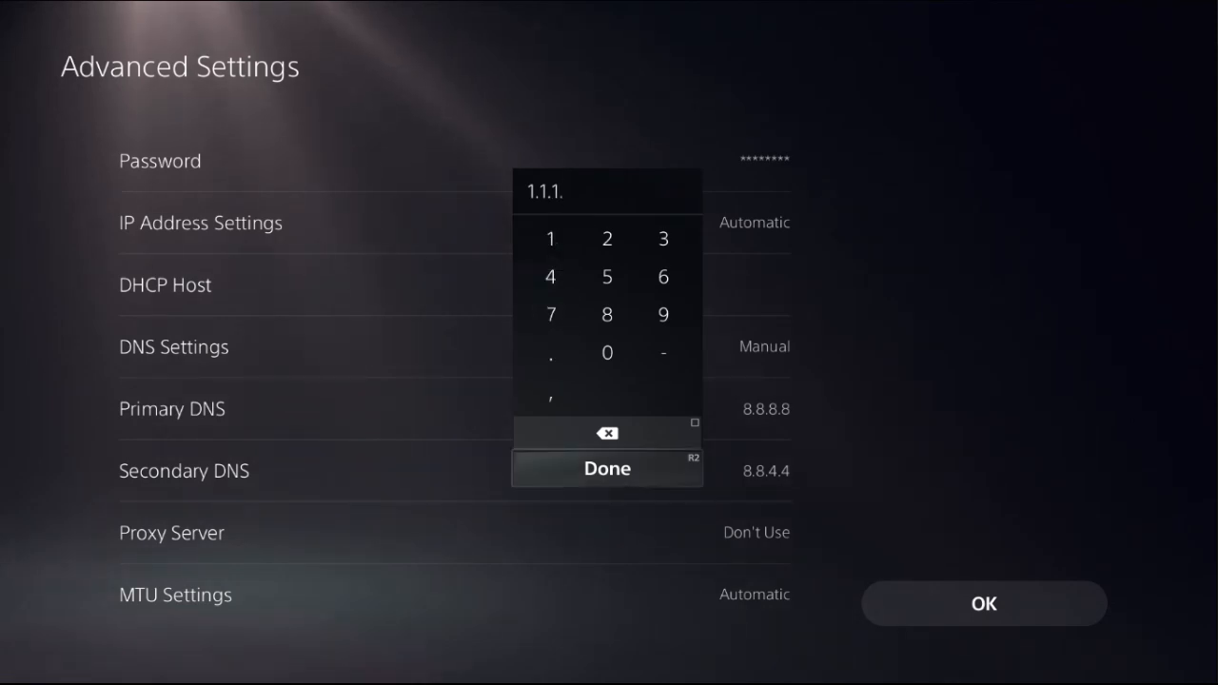
{"action": "left_click", "coordinate": [606, 468]}
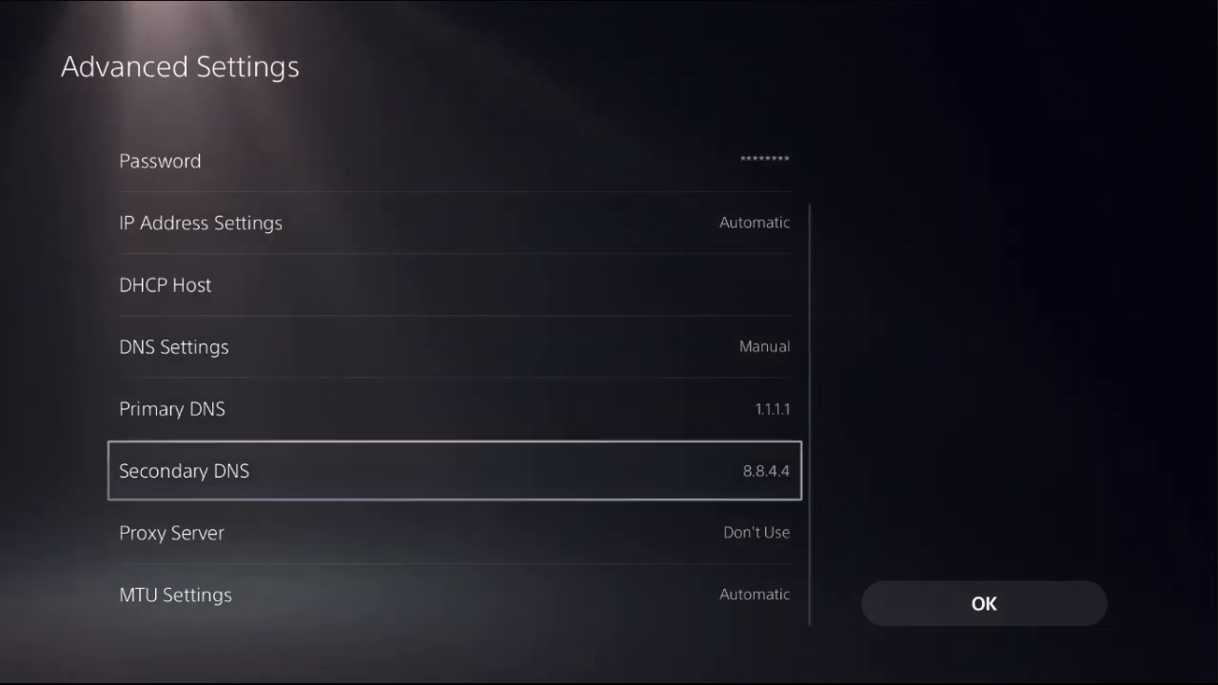
Step: Change Secondary DNS from 8.8.4.4 to 1.0.0.1 and save the advanced settings
{"action": "left_click", "coordinate": [455, 470]}
{"action": "type", "text": "1.0.0."}
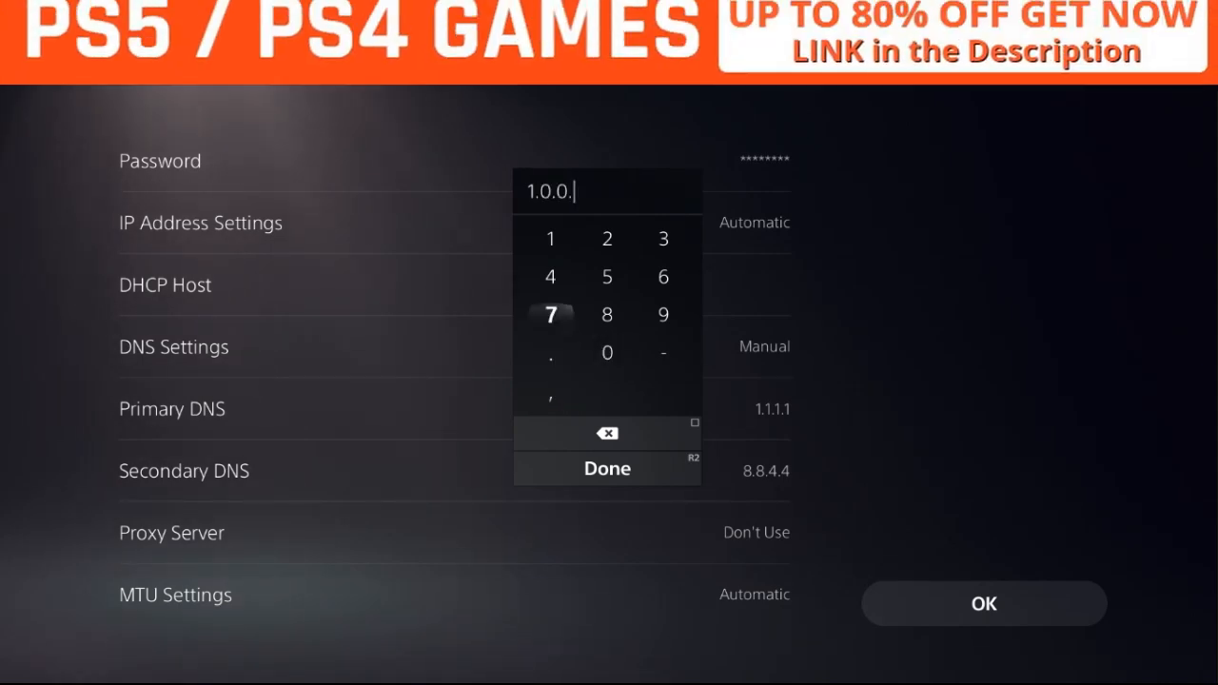
{"action": "left_click", "coordinate": [550, 240]}
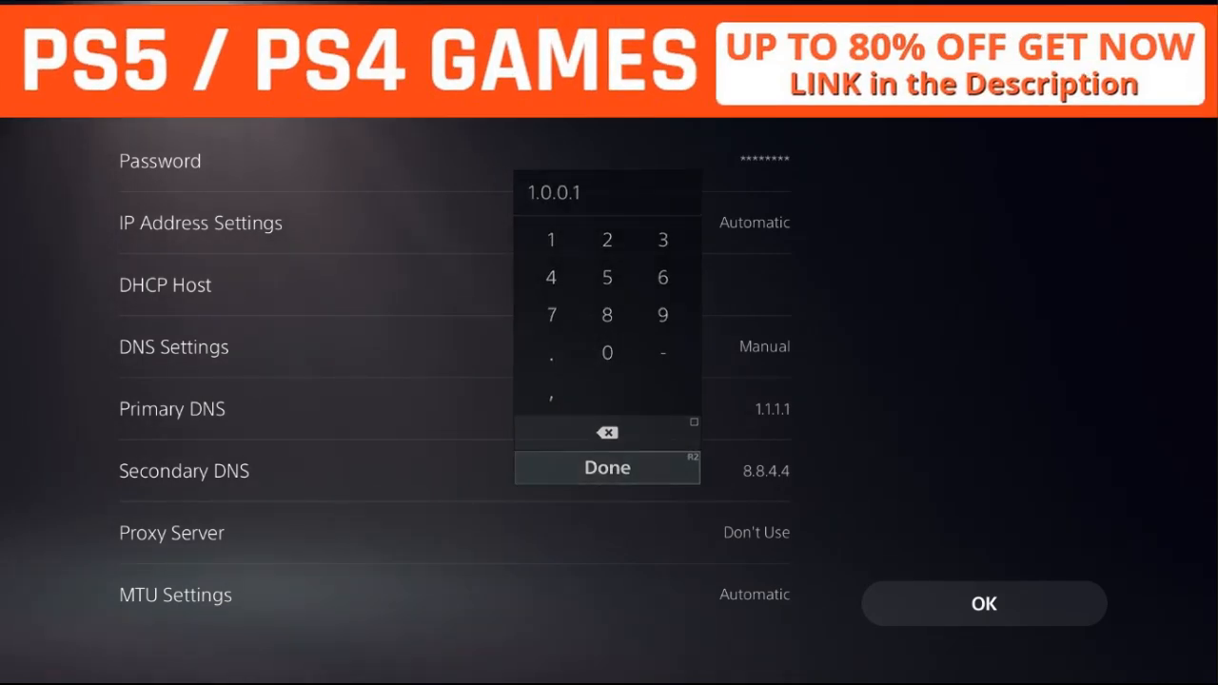
{"action": "left_click", "coordinate": [607, 467]}
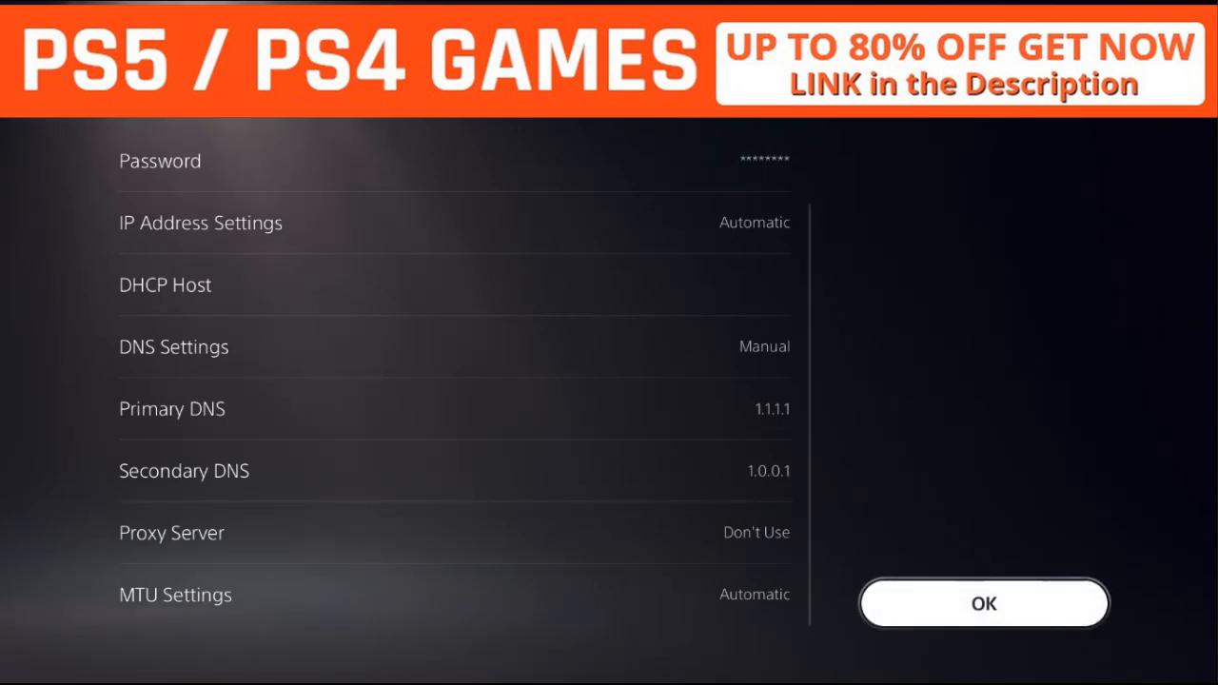
{"action": "left_click", "coordinate": [984, 603]}
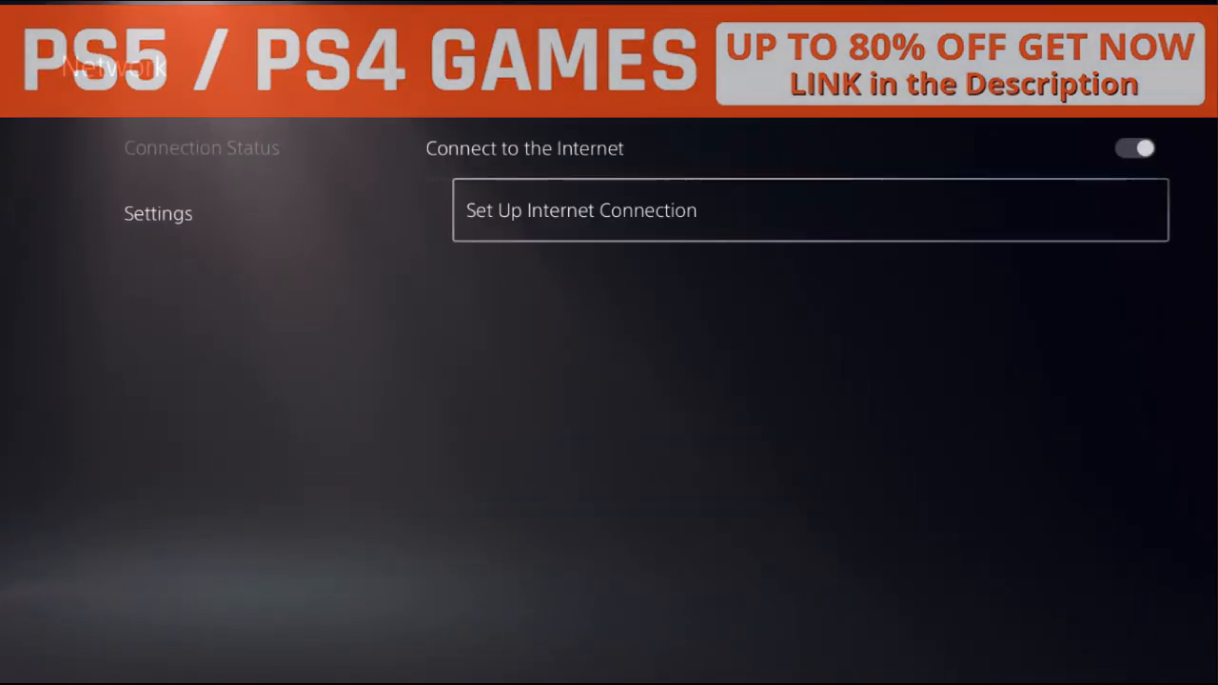